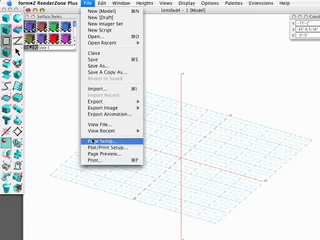
mouse_move(96, 92)
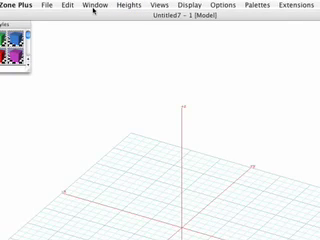
Step: Browse the Views menu's standard and perspective view choices, then the Display menu's rendering modes
click(96, 8)
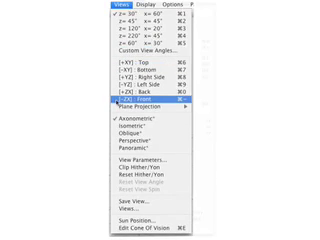
click(58, 8)
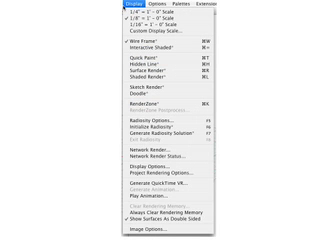